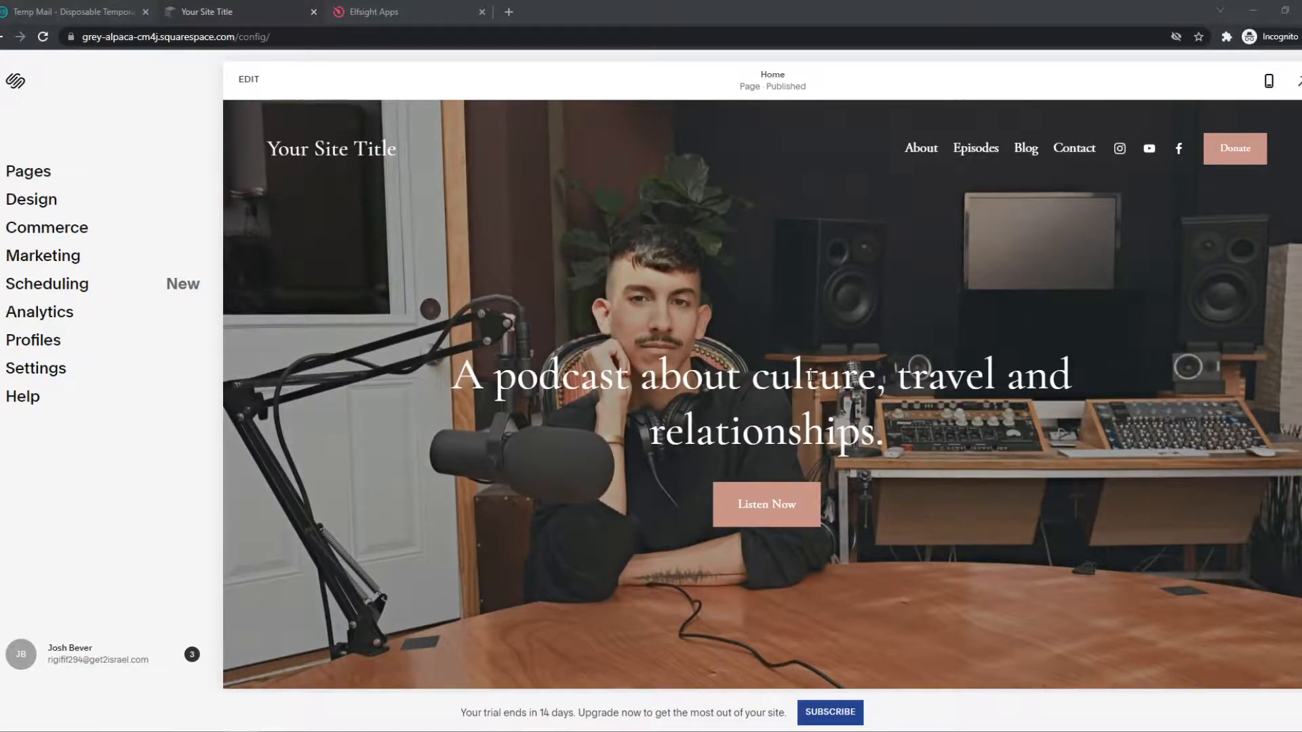
# - Switch from the Squarespace homepage to the Elfsight Apps browser tab
pyautogui.scroll(-3)
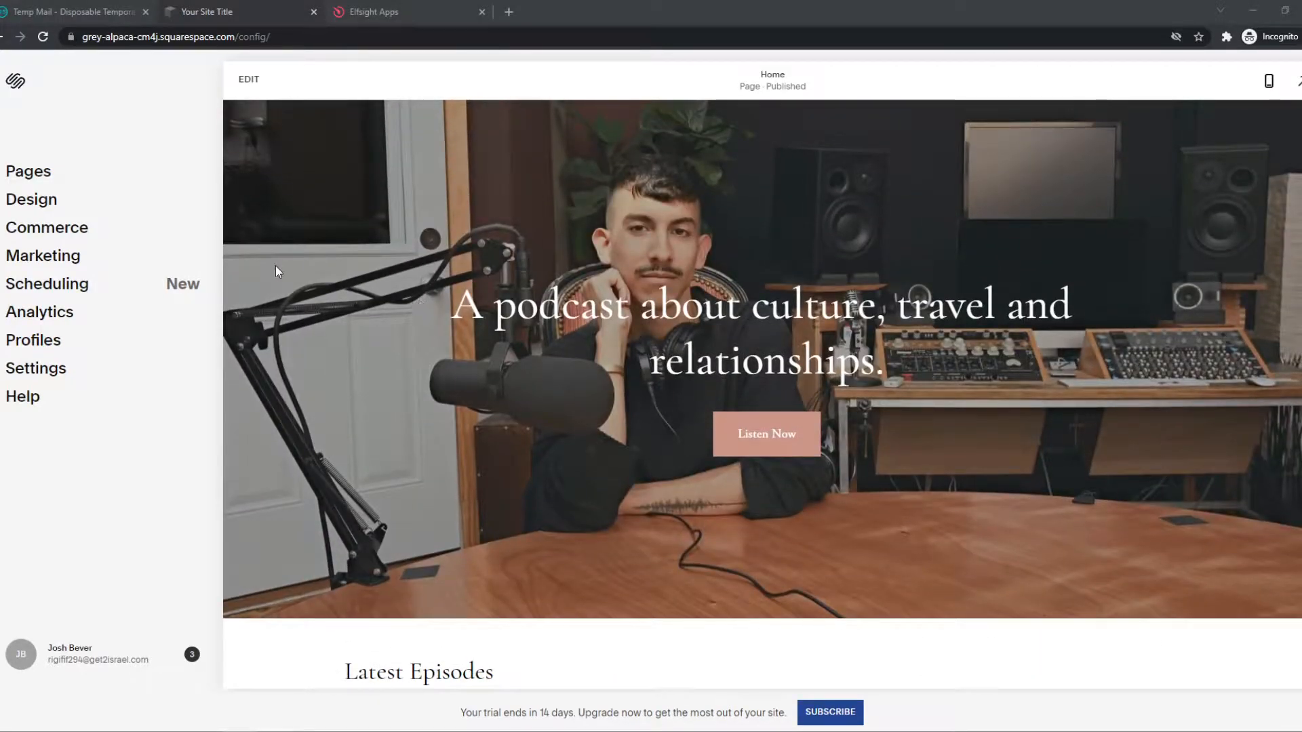
pyautogui.click(374, 11)
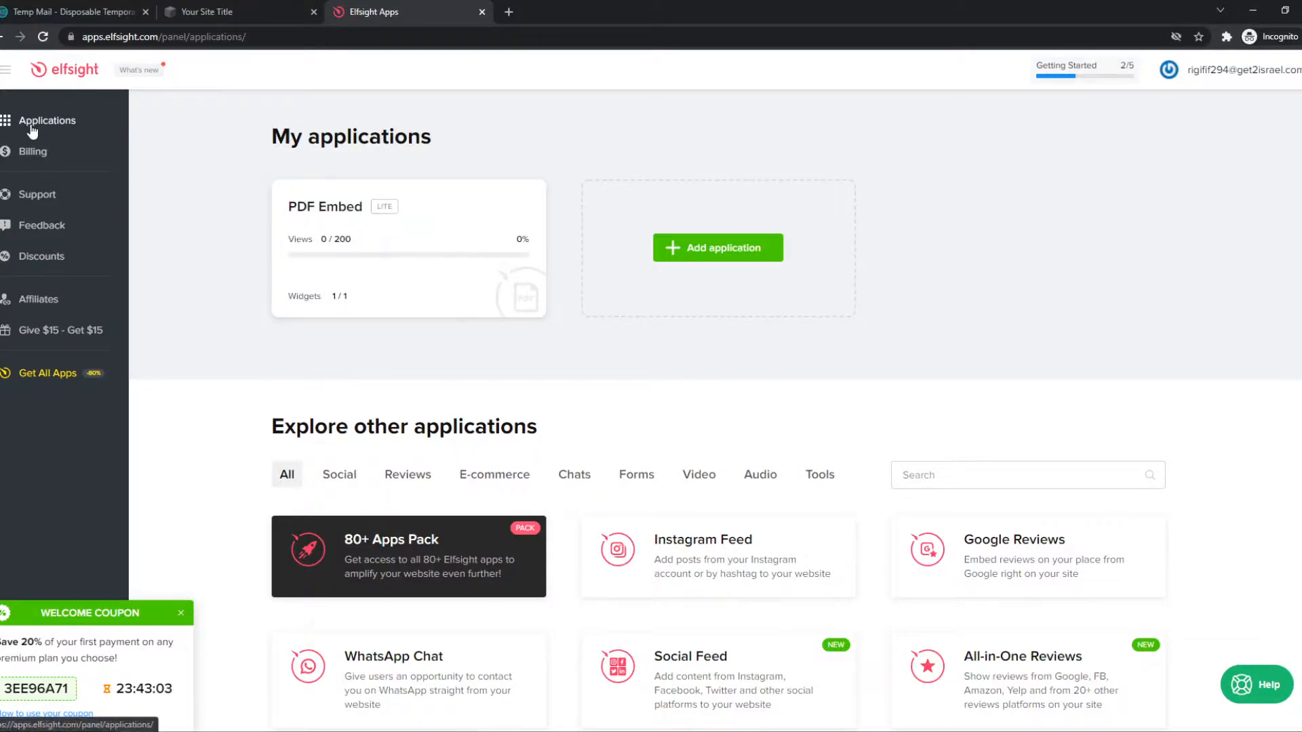
pyautogui.moveTo(140, 144)
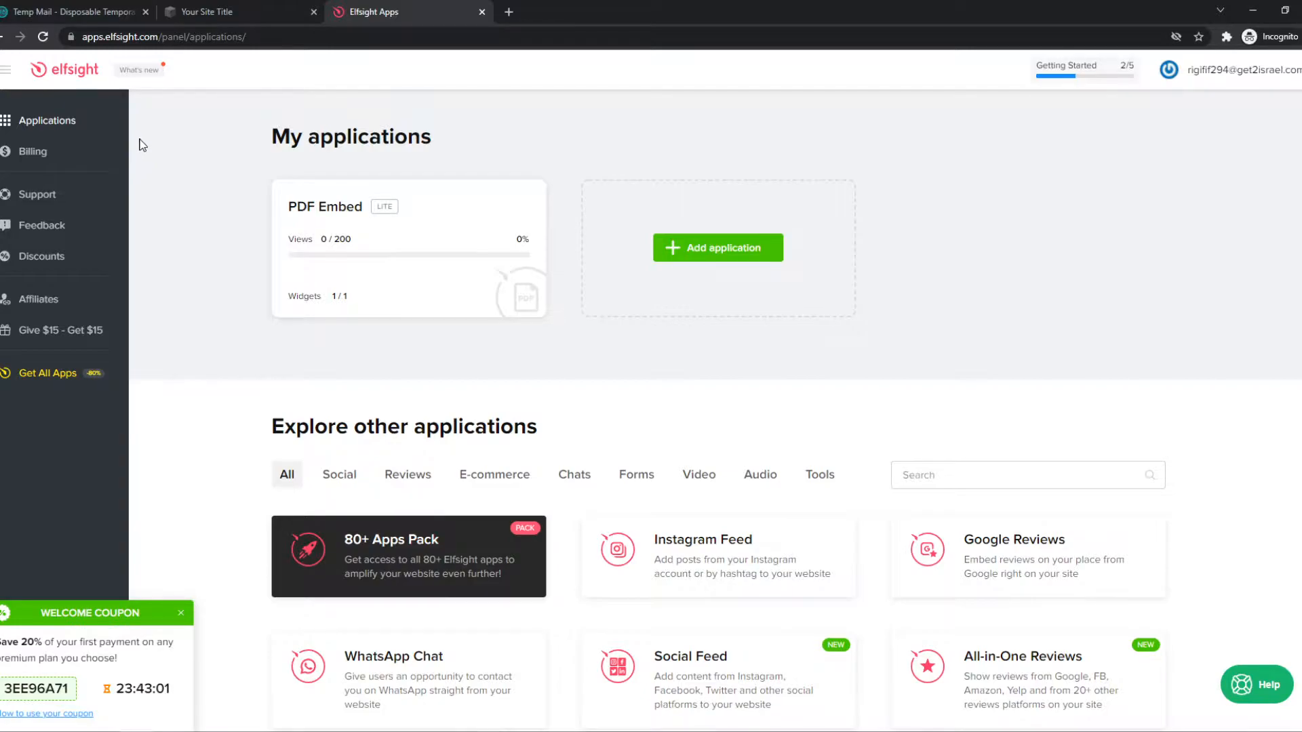
# - Create a new File Embed widget from Explore other applications, reaching the template picker
pyautogui.scroll(-3)
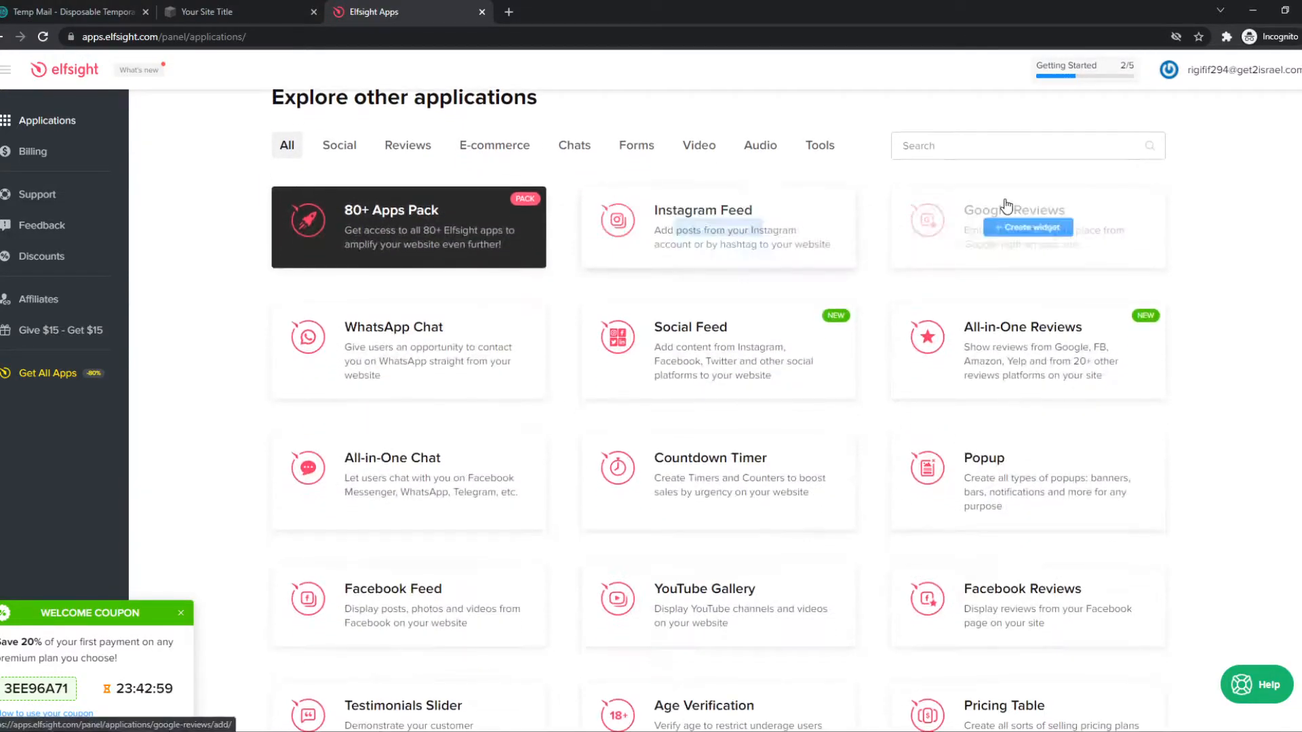
pyautogui.write('down')
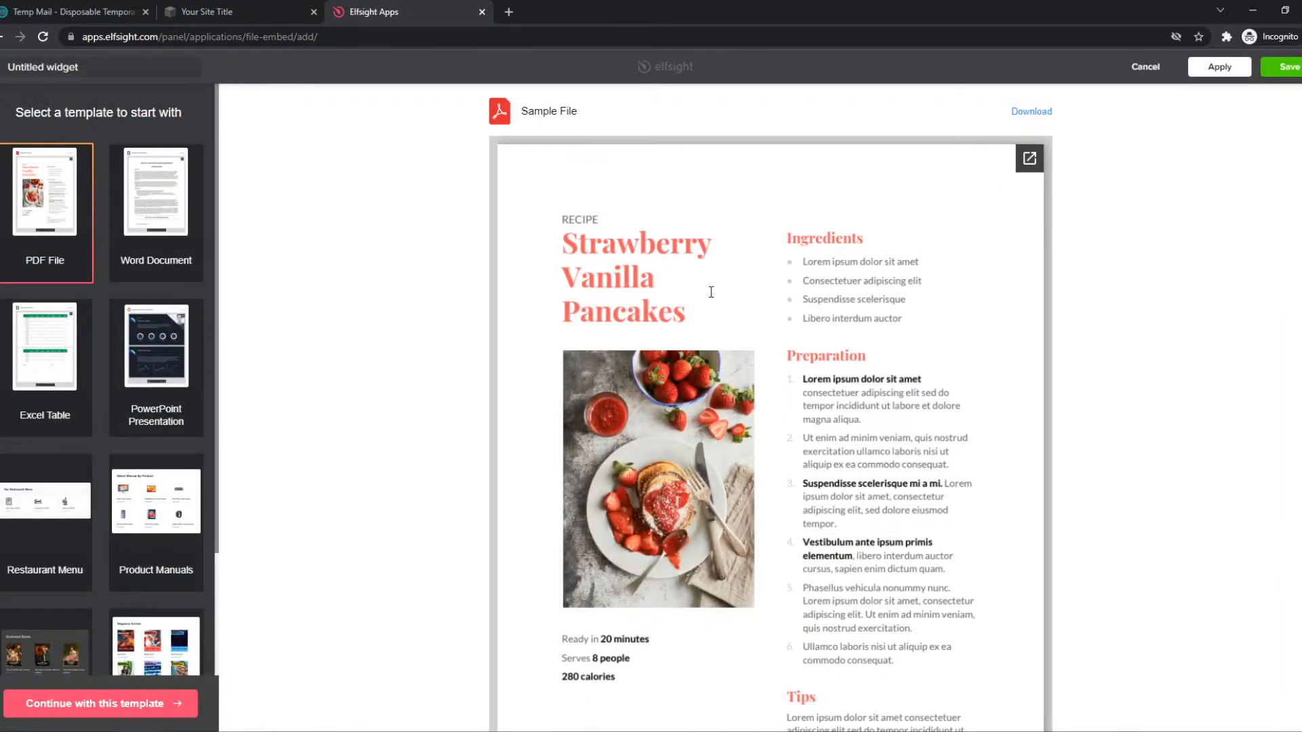
# - Choose the Downloads template with Instruction Manual.pdf and User Guide.pdf and continue with it
pyautogui.scroll(-3)
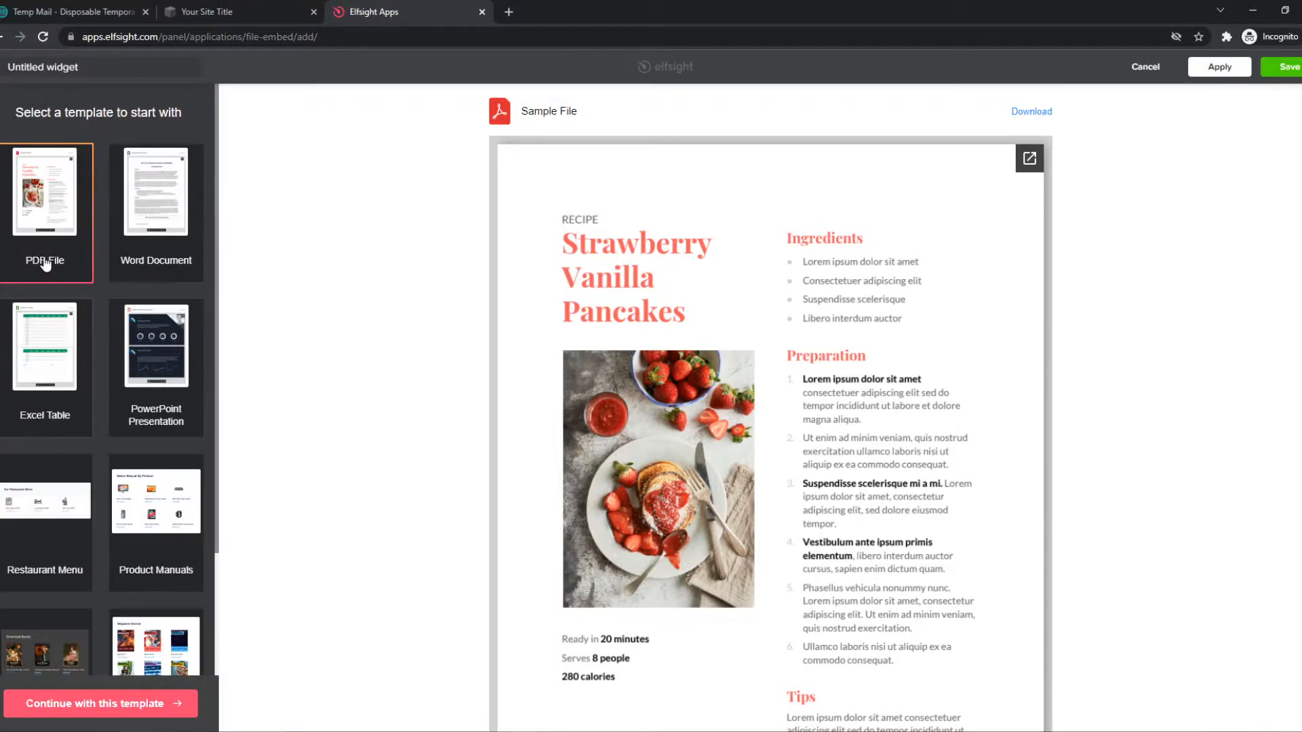
pyautogui.scroll(-3)
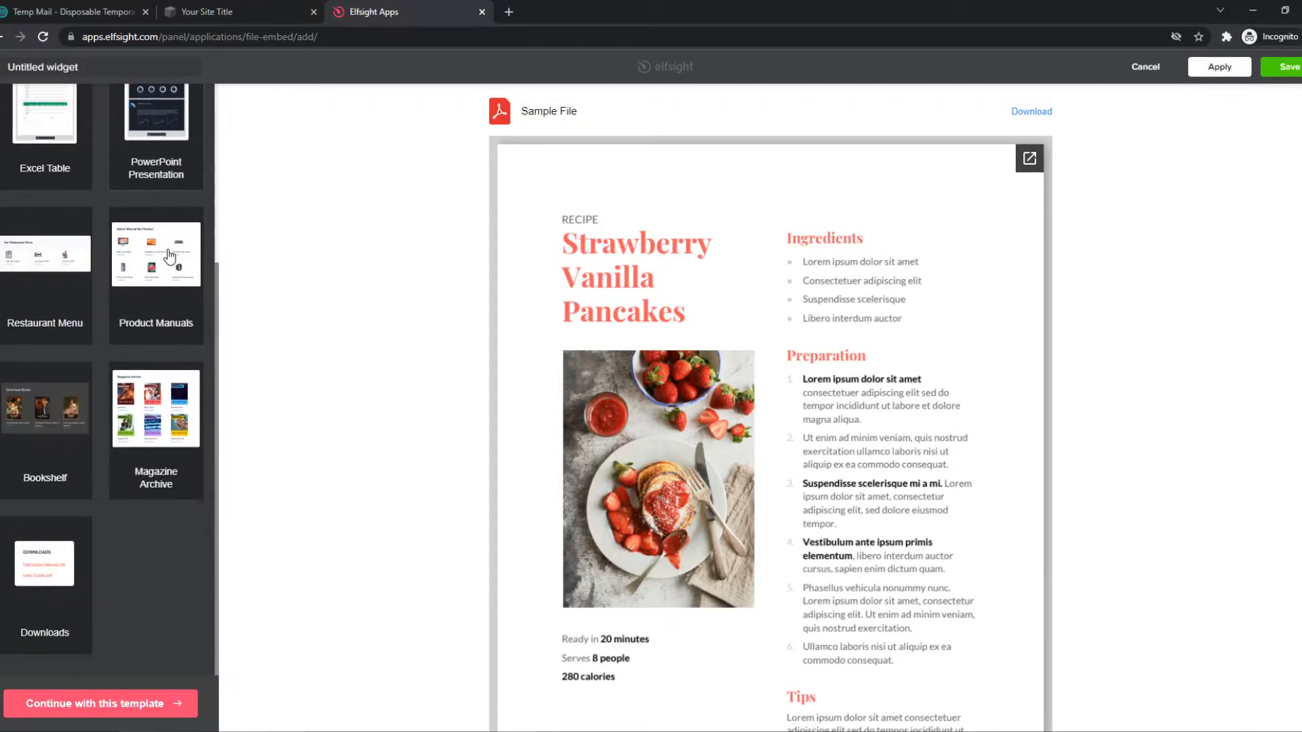
pyautogui.moveTo(84, 354)
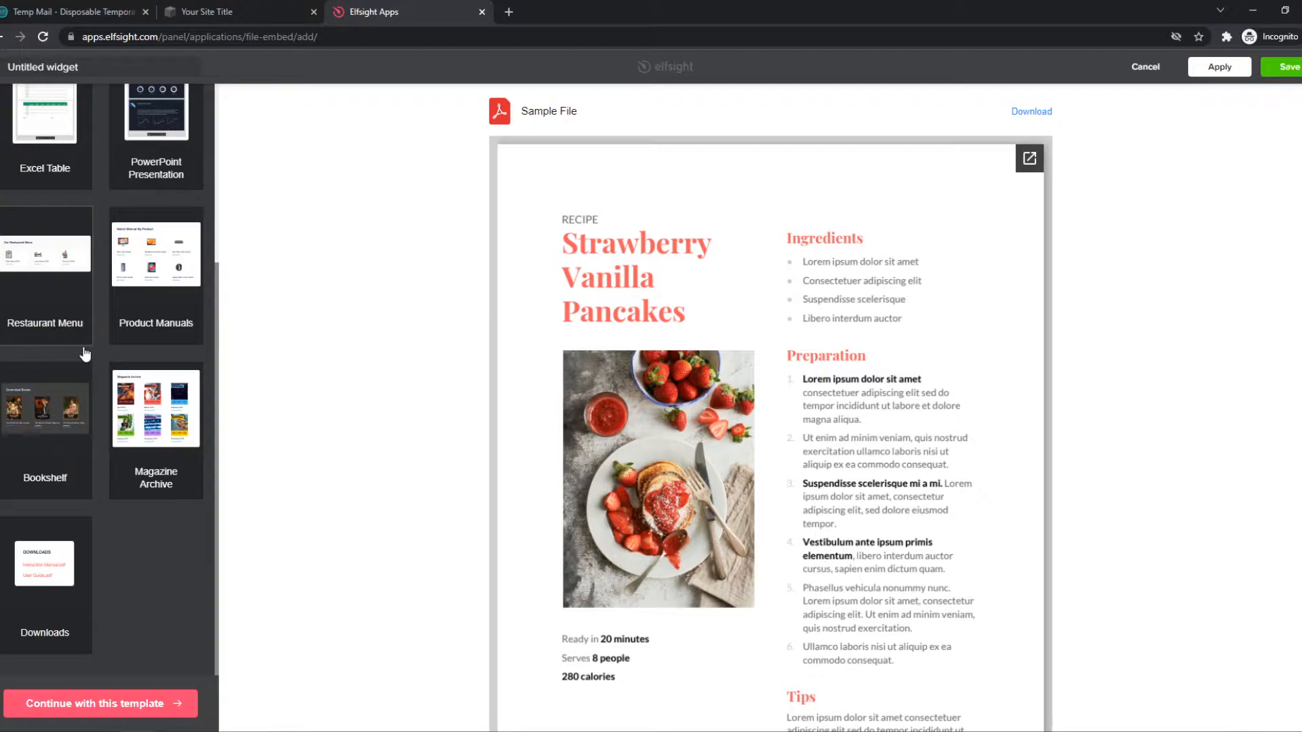
pyautogui.click(45, 565)
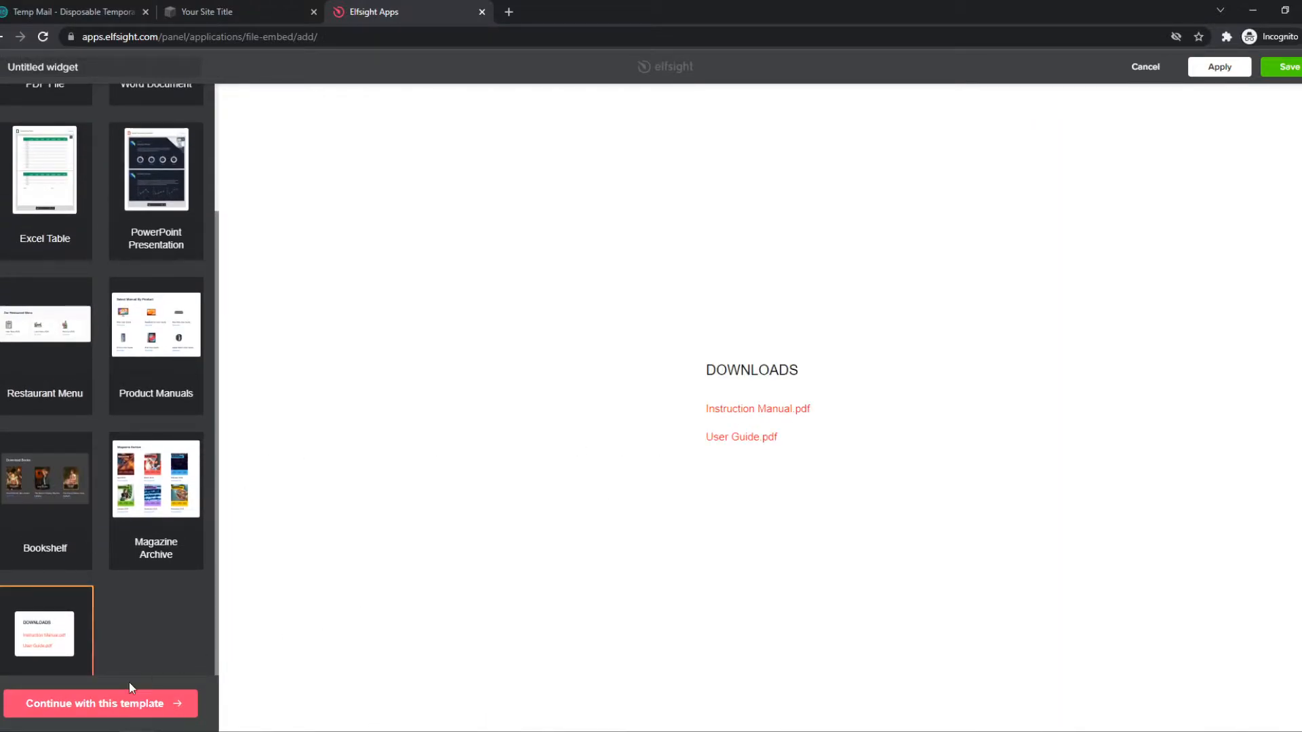
pyautogui.click(100, 703)
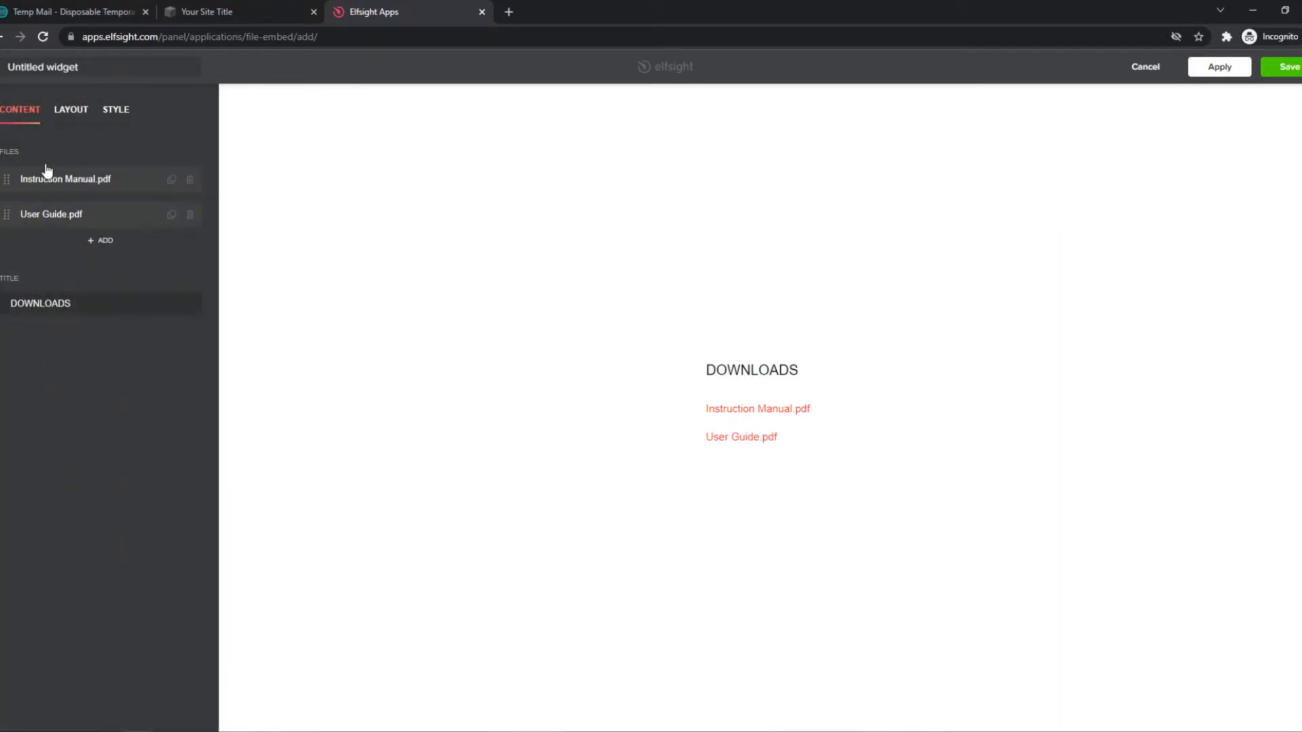
# - Review the Instruction Manual.pdf file settings and the widget's Style options
pyautogui.click(66, 179)
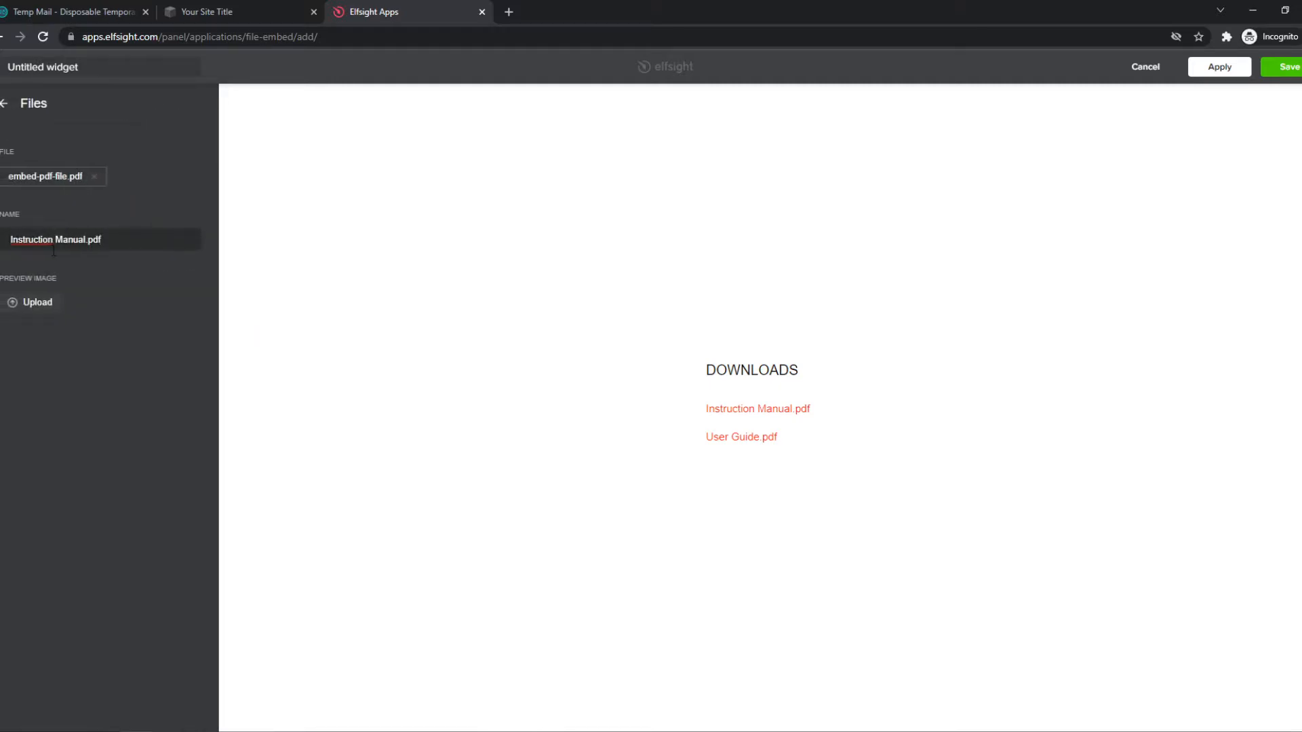
pyautogui.click(8, 103)
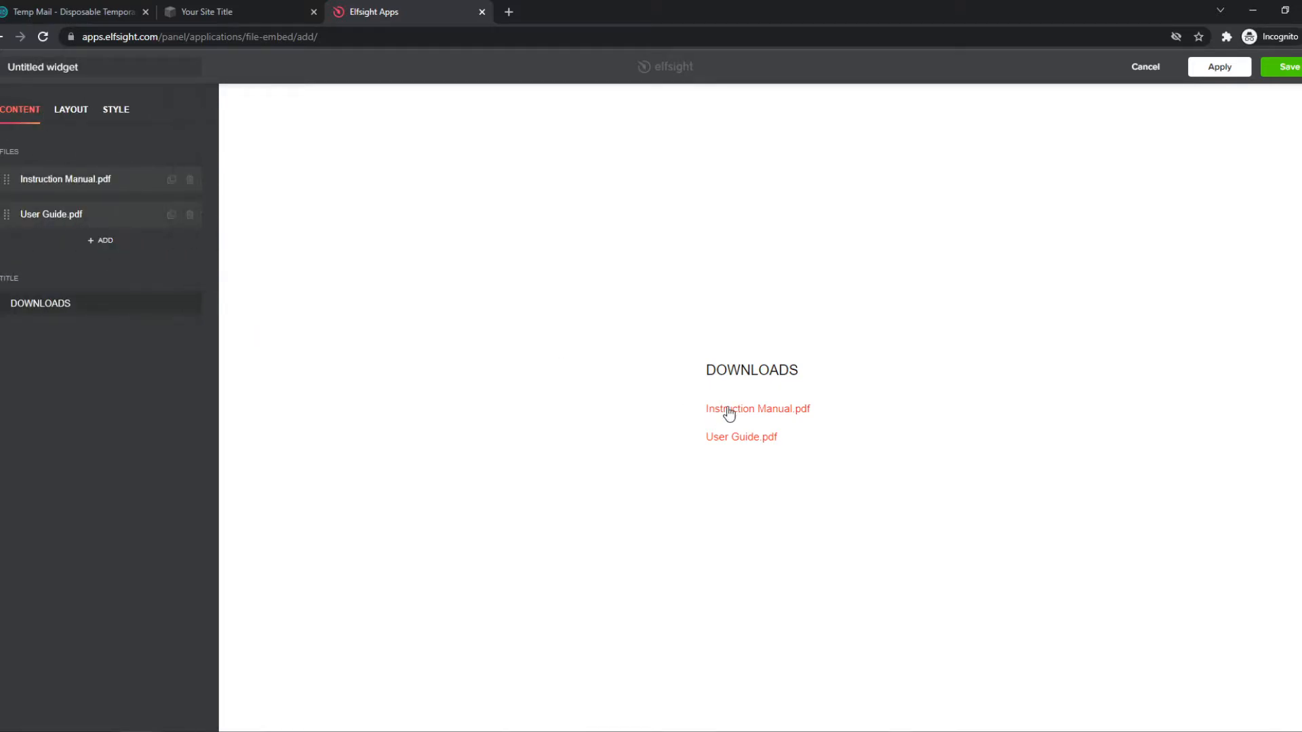
pyautogui.moveTo(55, 147)
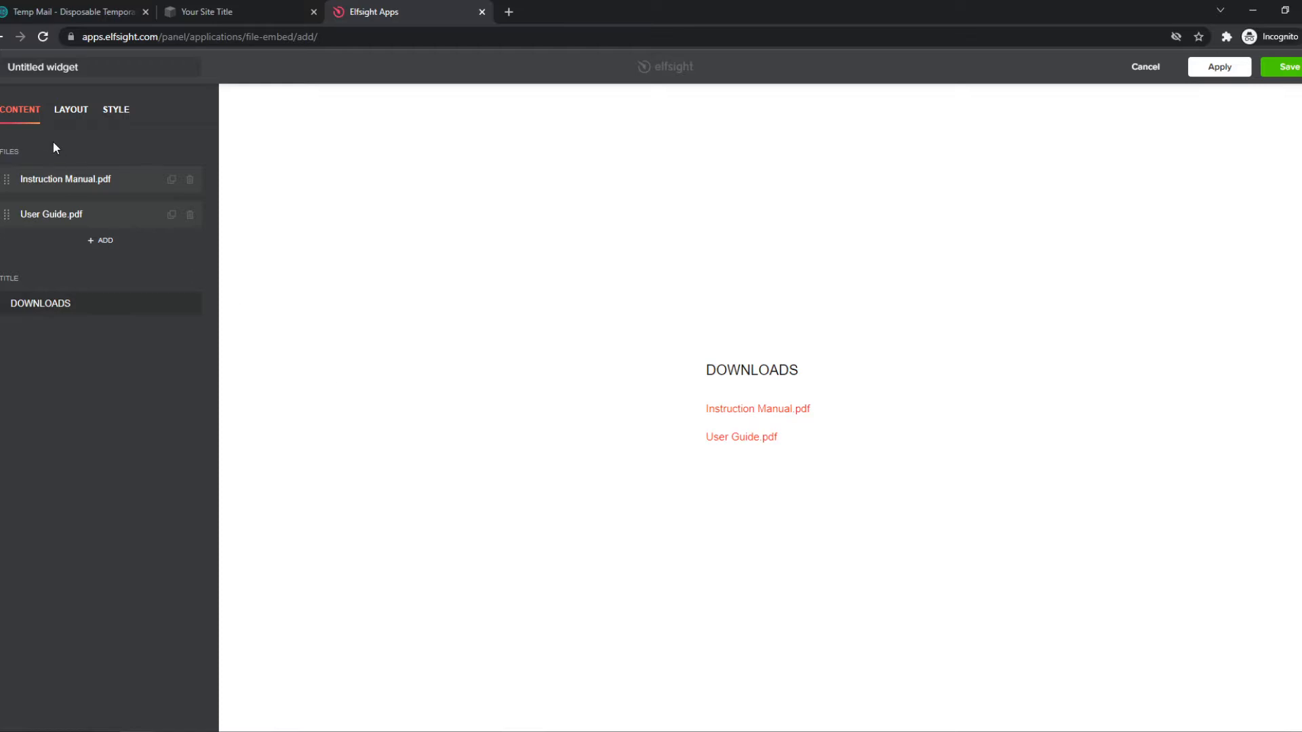
pyautogui.click(115, 109)
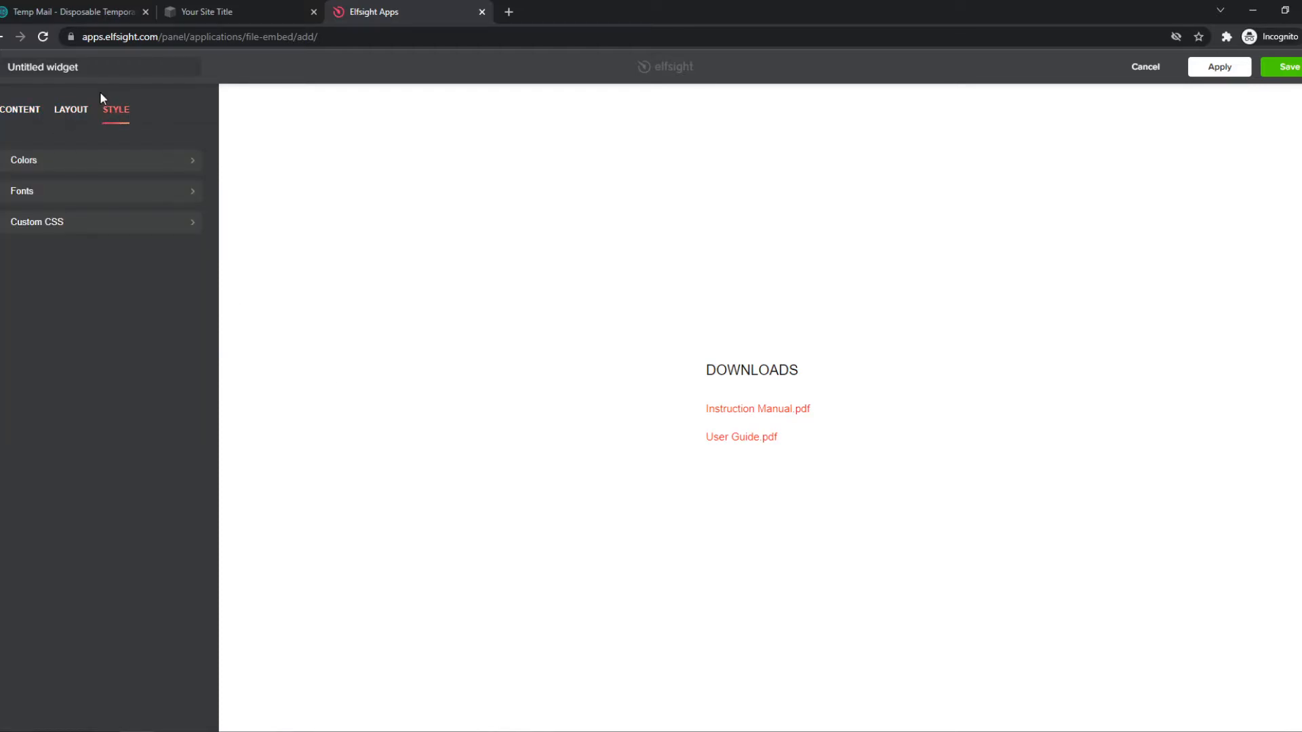
pyautogui.moveTo(901, 295)
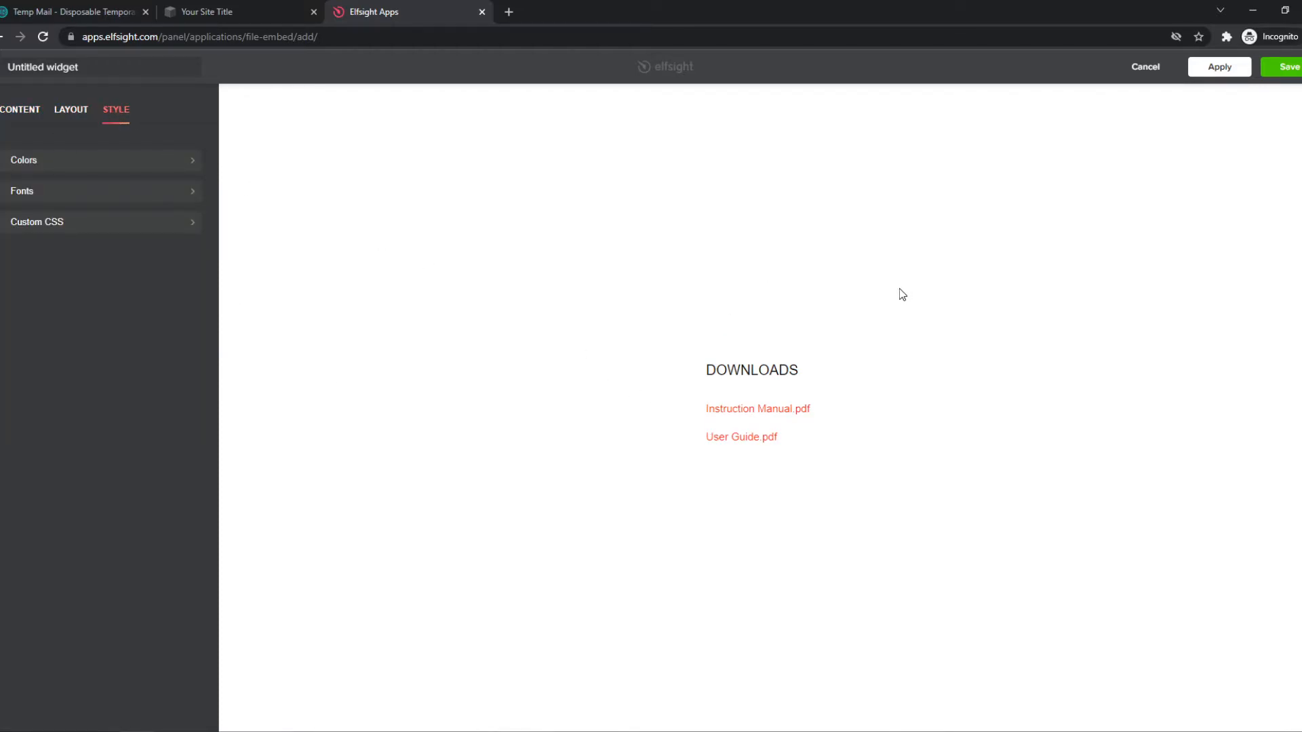
# - Save the widget on the free Lite plan and copy its embed code
pyautogui.click(1297, 66)
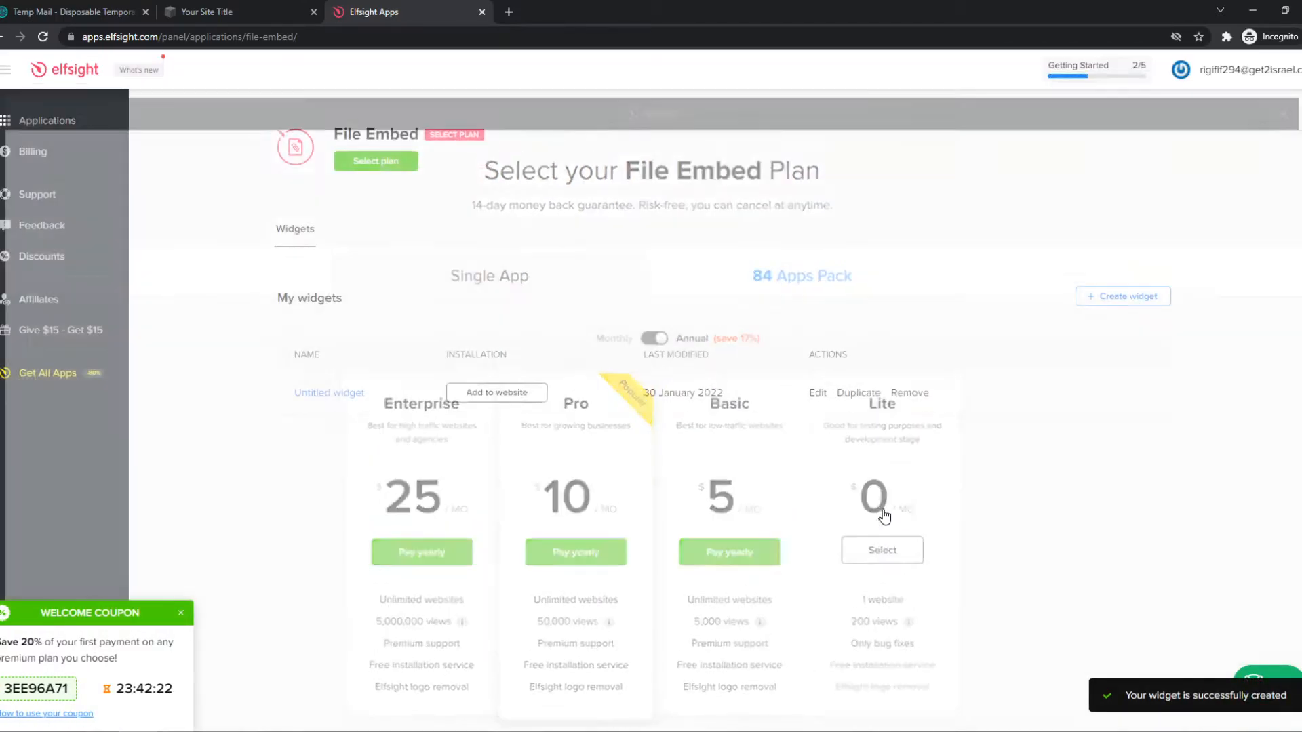
pyautogui.click(881, 551)
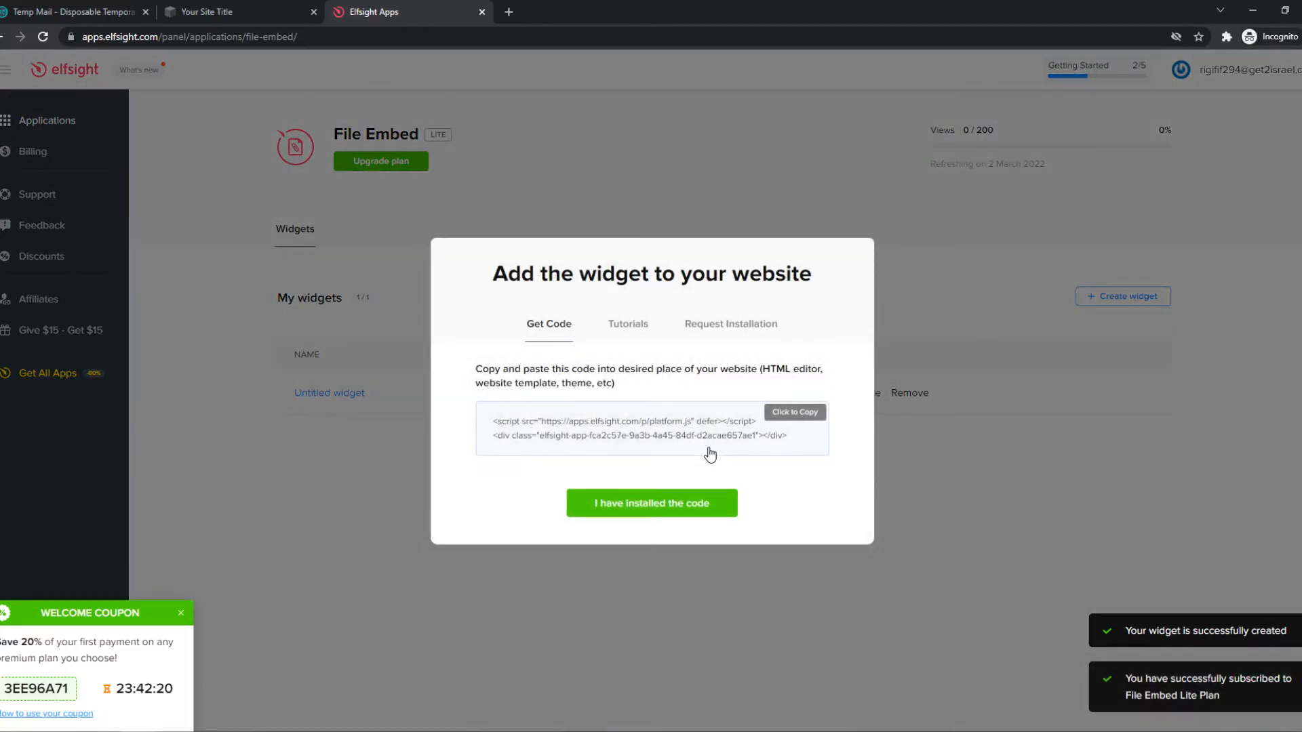
pyautogui.click(210, 11)
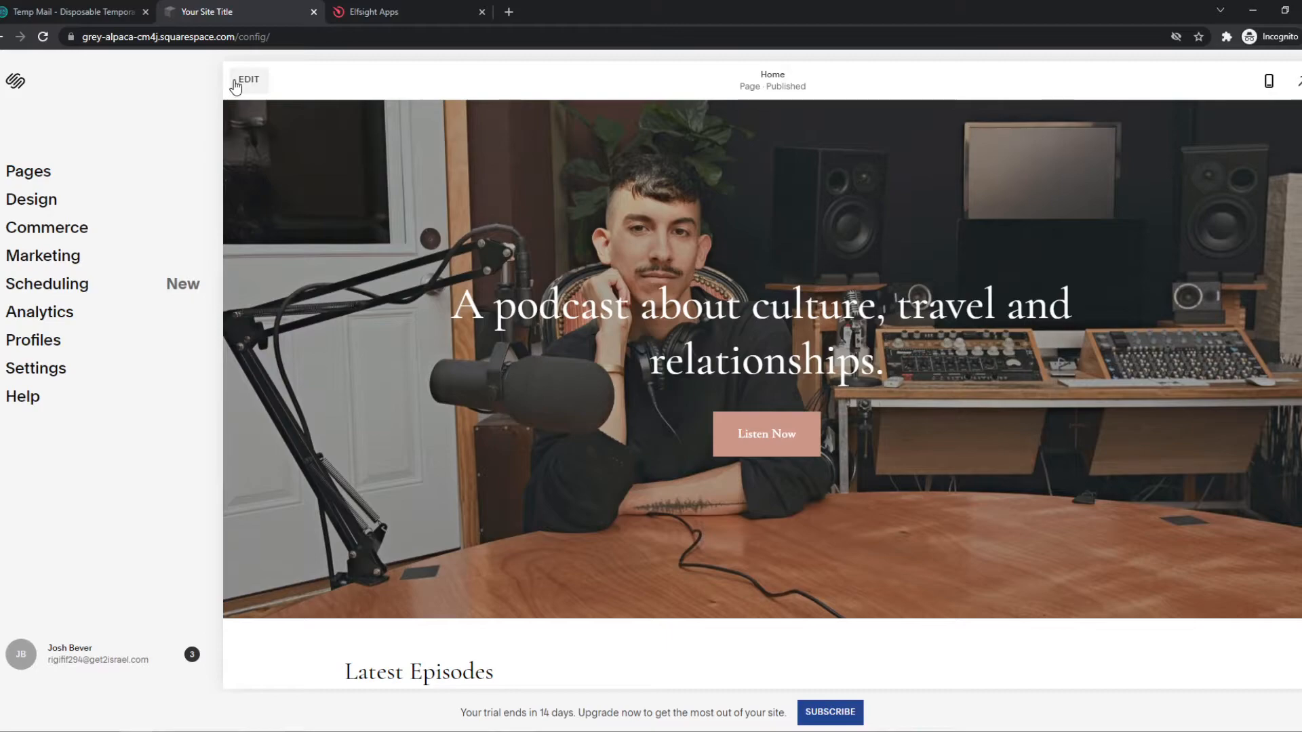
# - Edit the homepage and insert a Code block above Latest Episodes
pyautogui.click(247, 78)
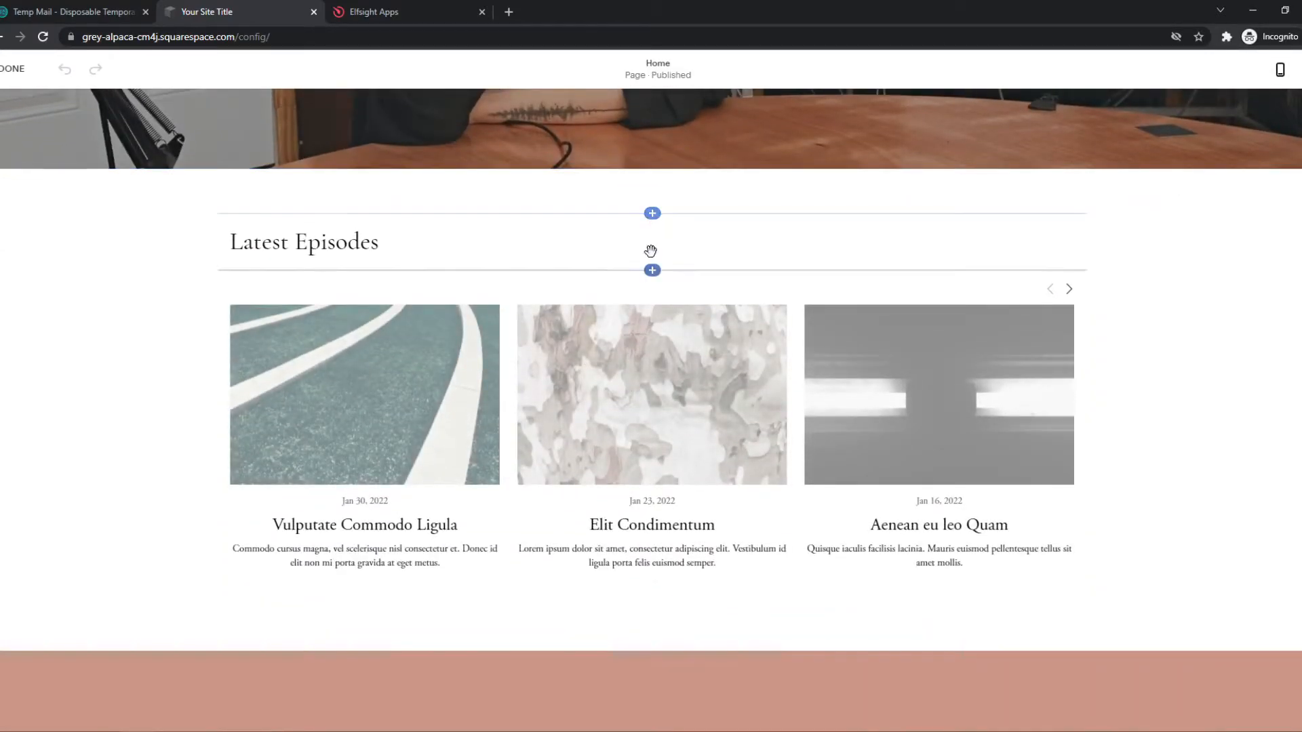
pyautogui.click(651, 213)
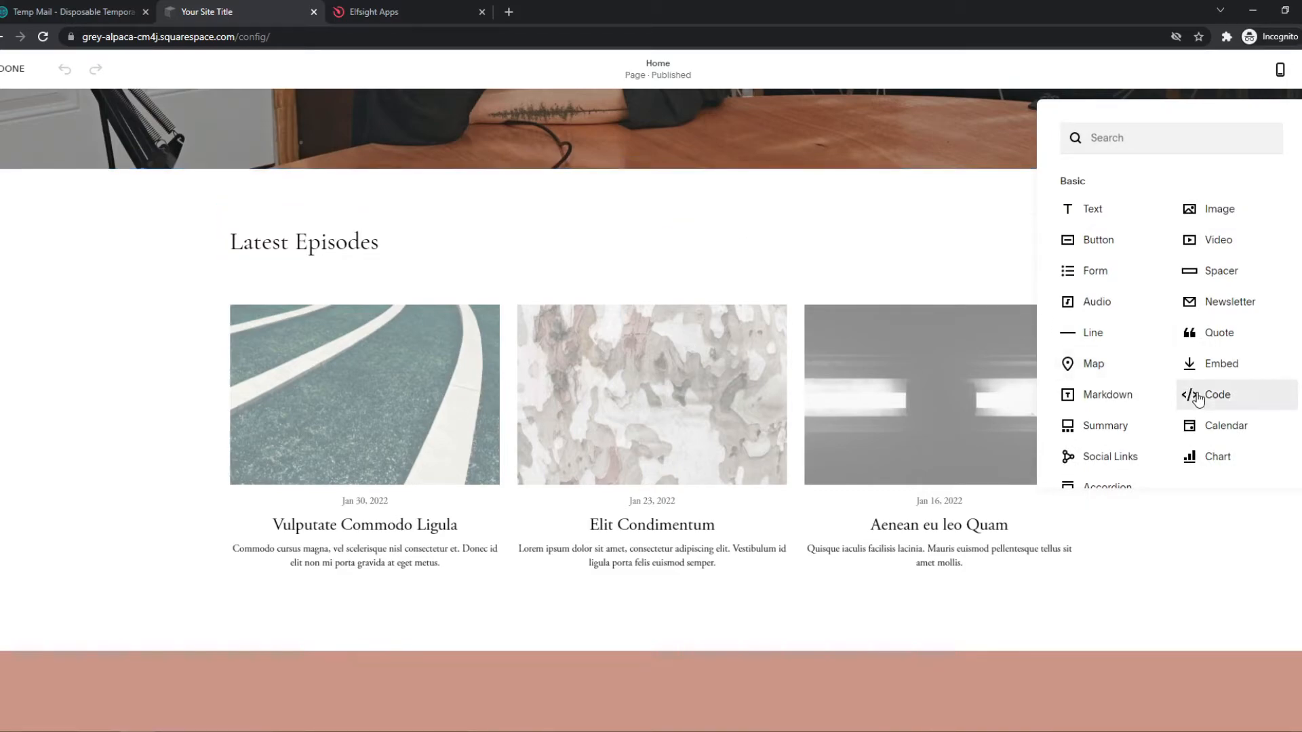
pyautogui.click(1218, 395)
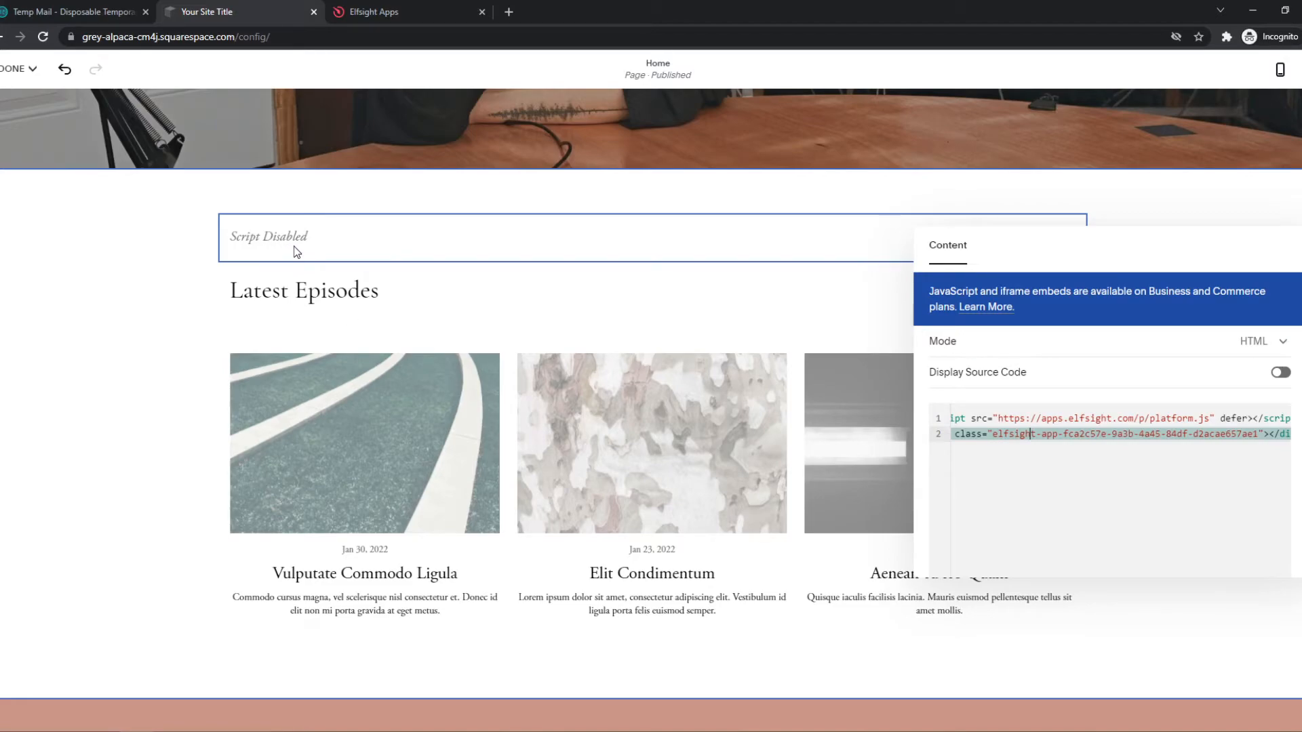
pyautogui.moveTo(466, 276)
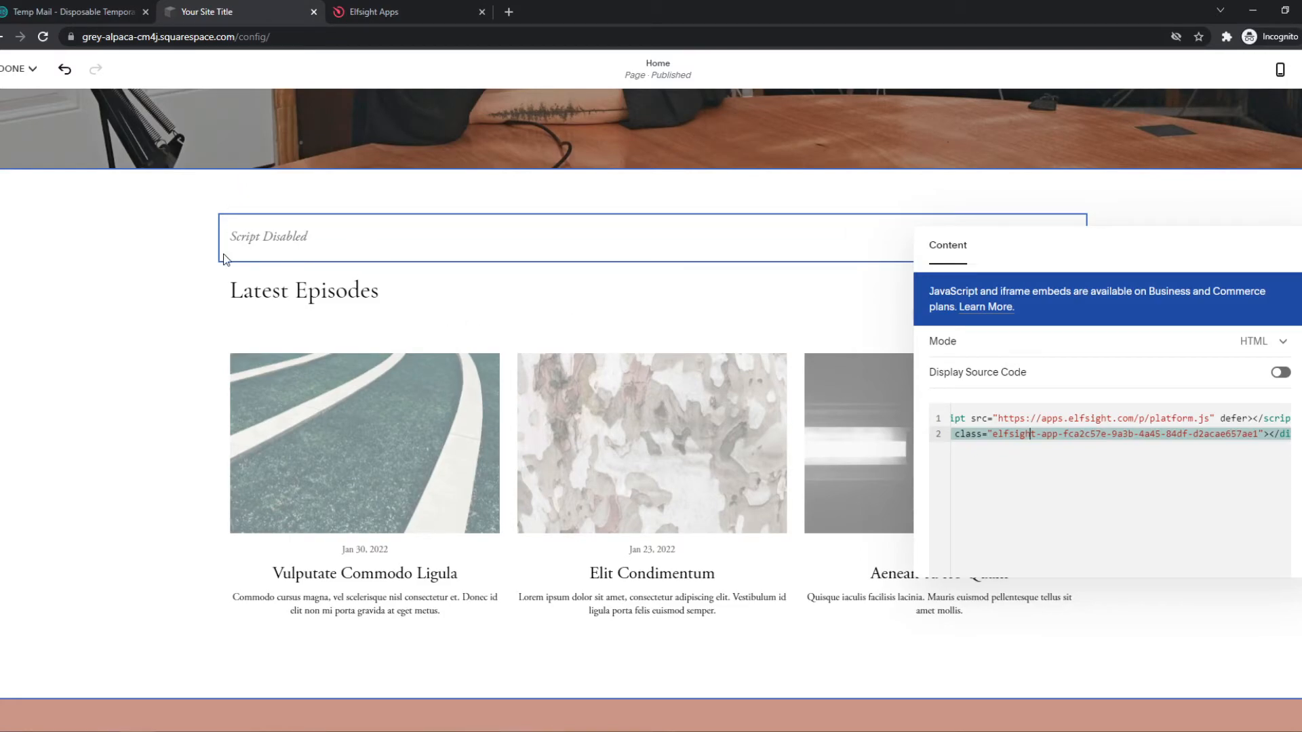
# - Confirm 'I have installed the code' in Elfsight and return to the Squarespace editor
pyautogui.click(388, 12)
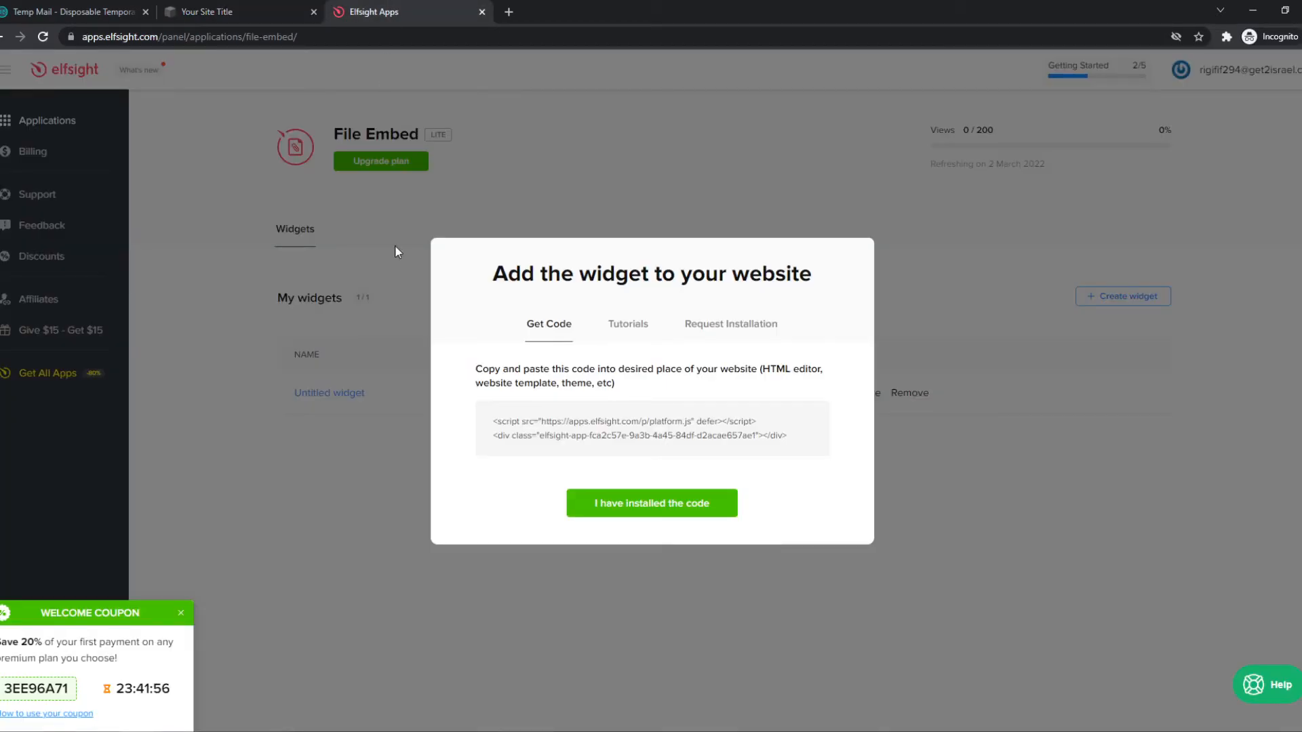
pyautogui.click(651, 503)
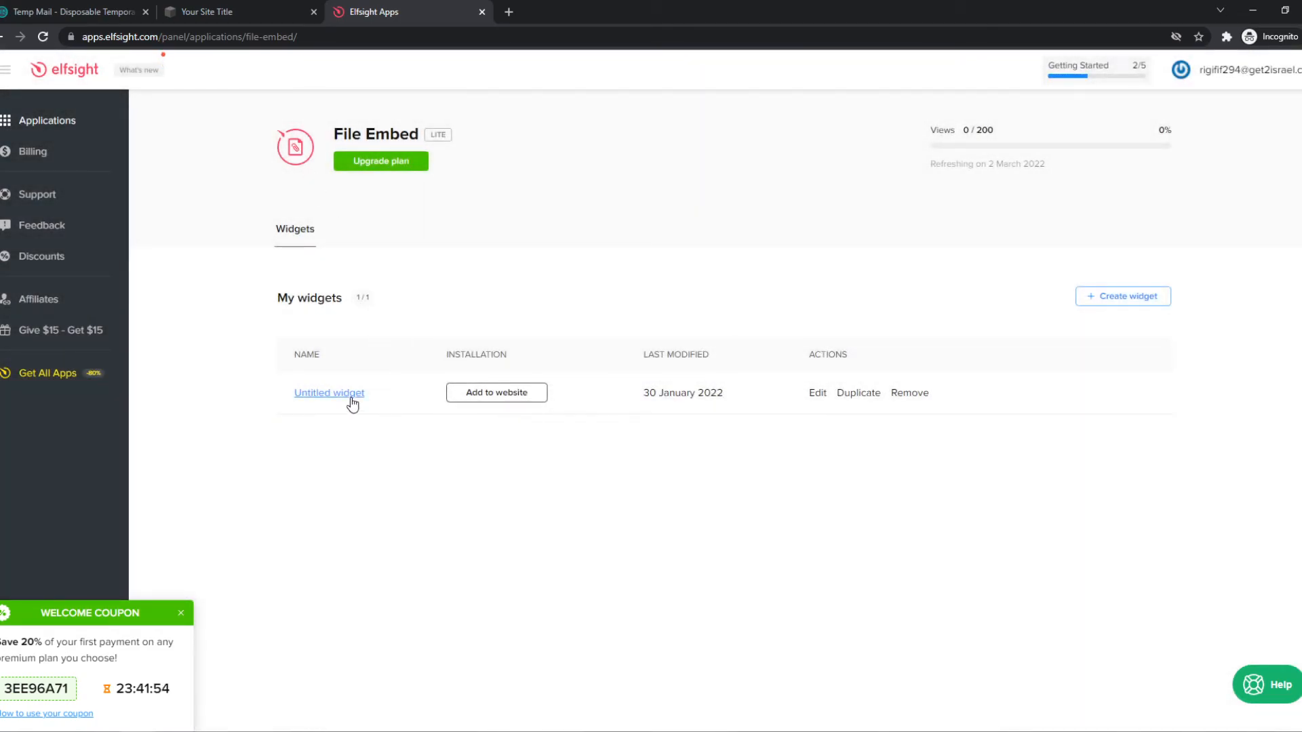
pyautogui.click(206, 12)
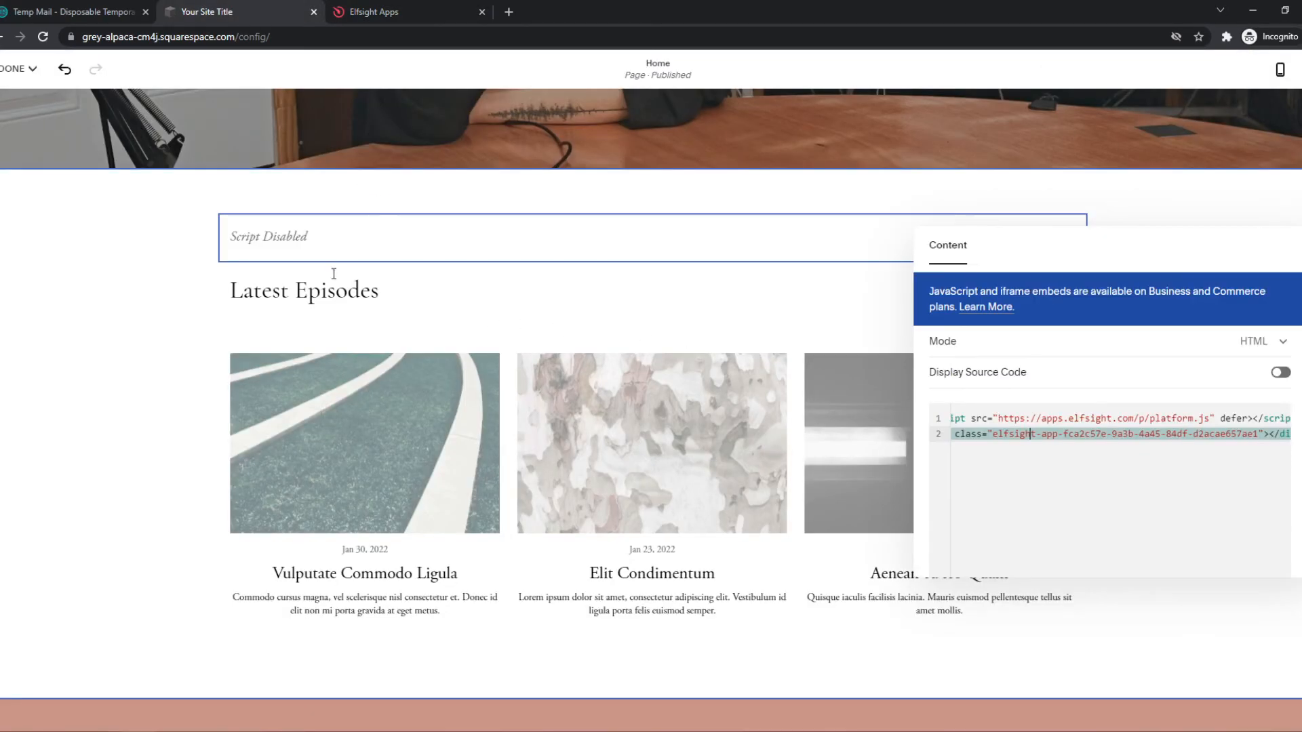